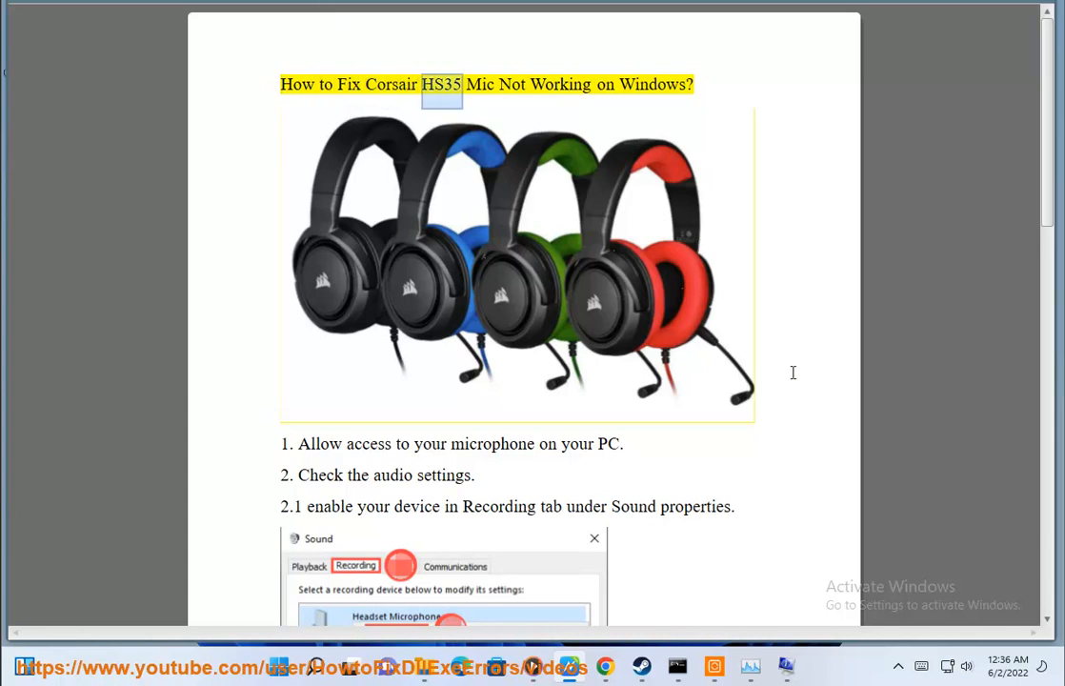
Select the word 'HS35' in the Corsair HS35 mic fix guide title.
double_click(654, 83)
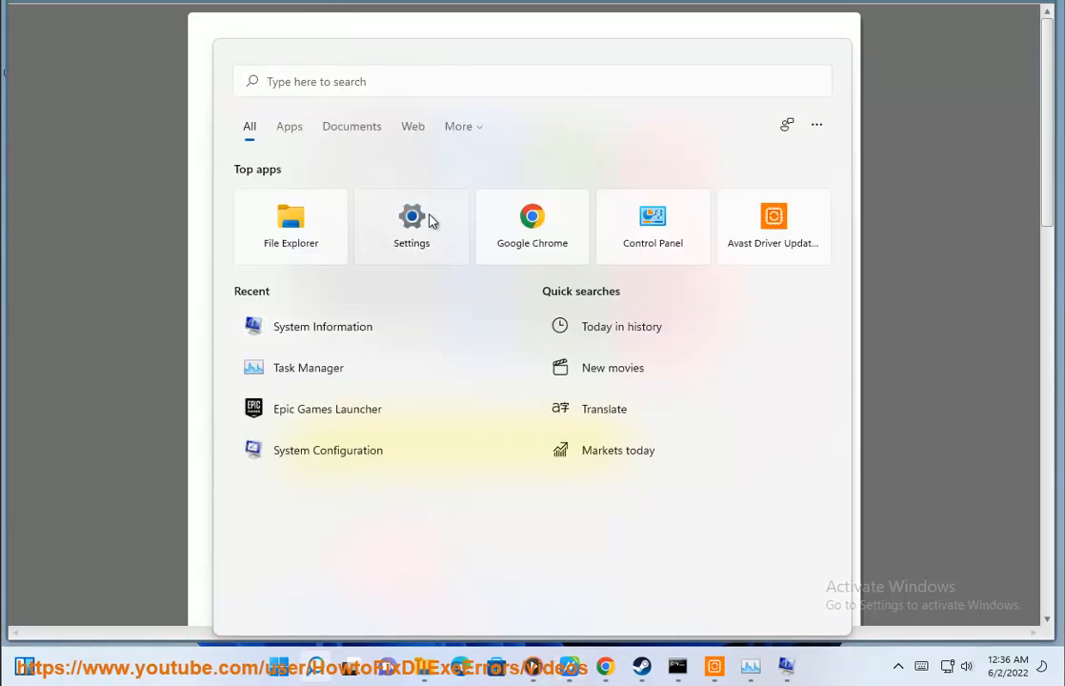
Go to Settings > Privacy & security > Microphone to confirm microphone access is on.
click(411, 226)
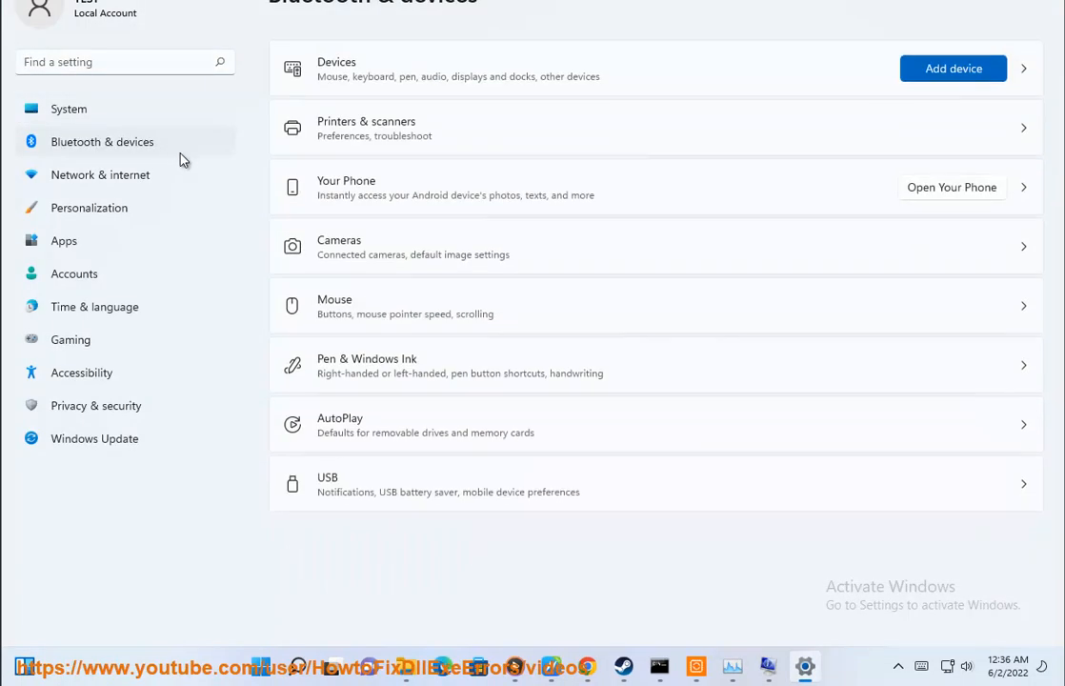
mouse_move(424, 309)
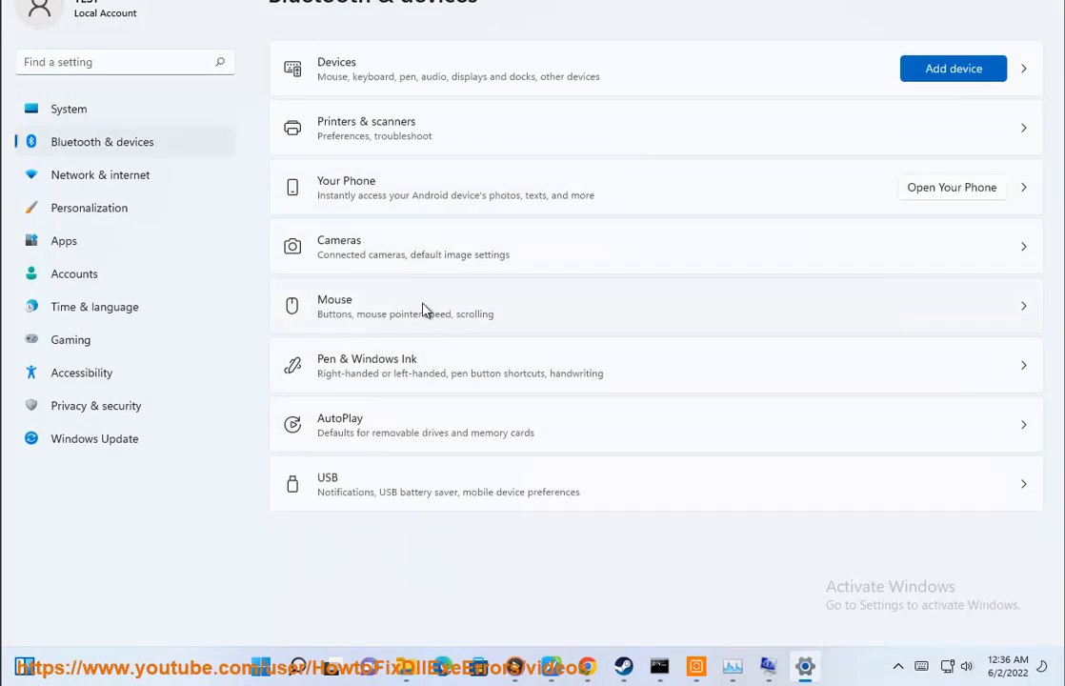
mouse_move(241, 400)
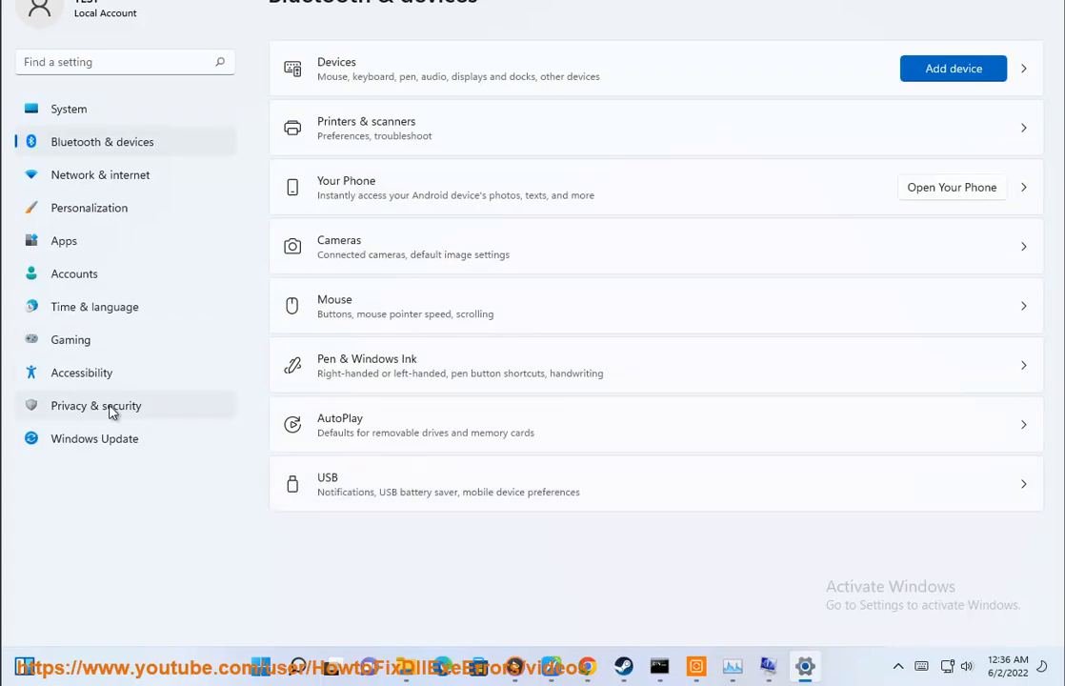
click(96, 405)
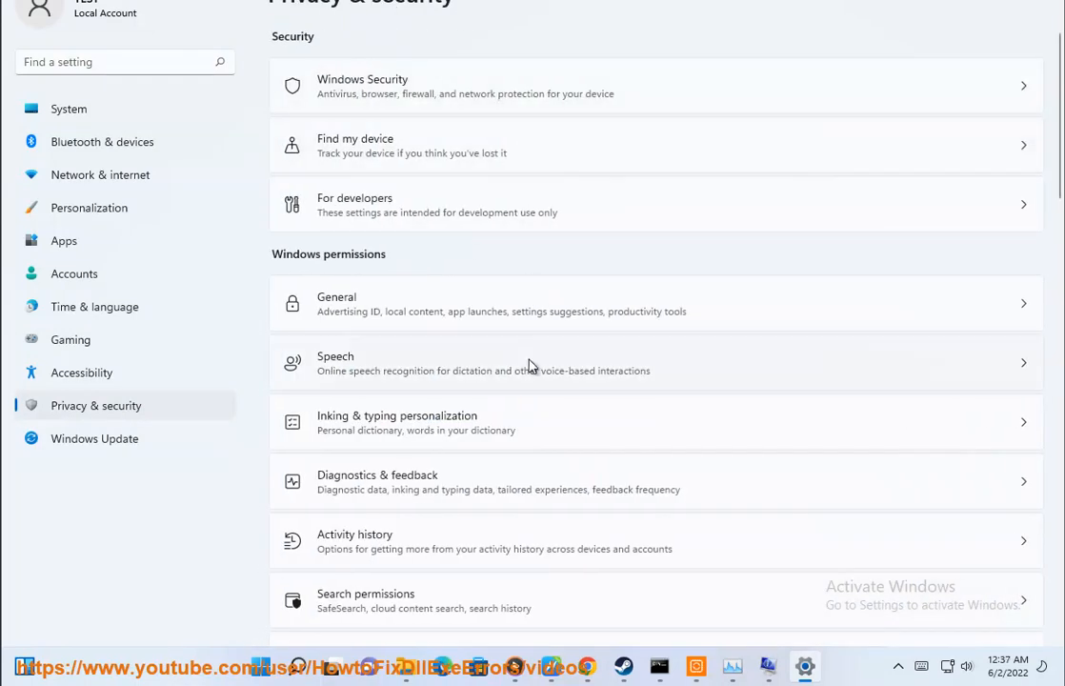
scroll(down, 3)
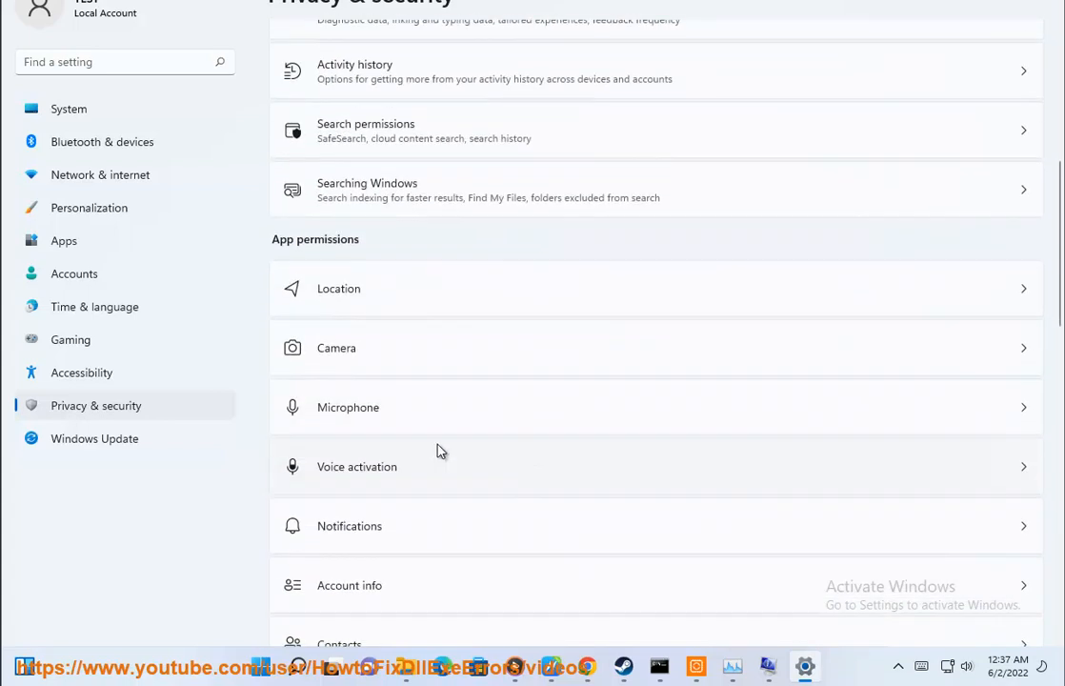
click(348, 407)
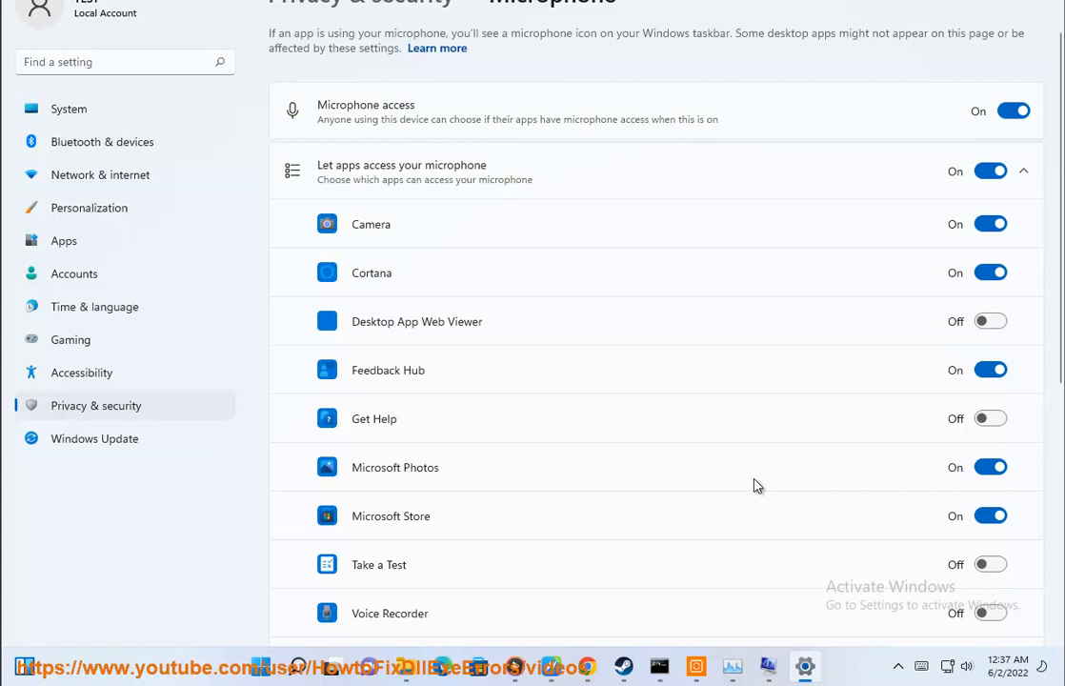
mouse_move(353, 165)
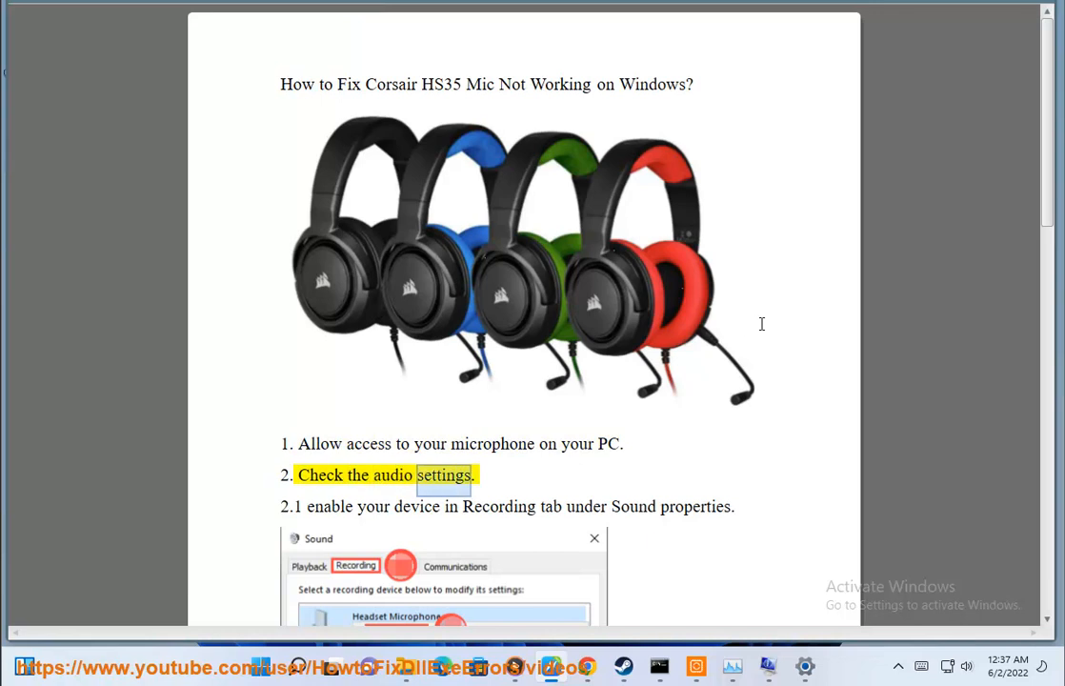
Read guide step 2.1, then search Control Panel for SOUND and inspect the recording Microphone.
scroll(down, 3)
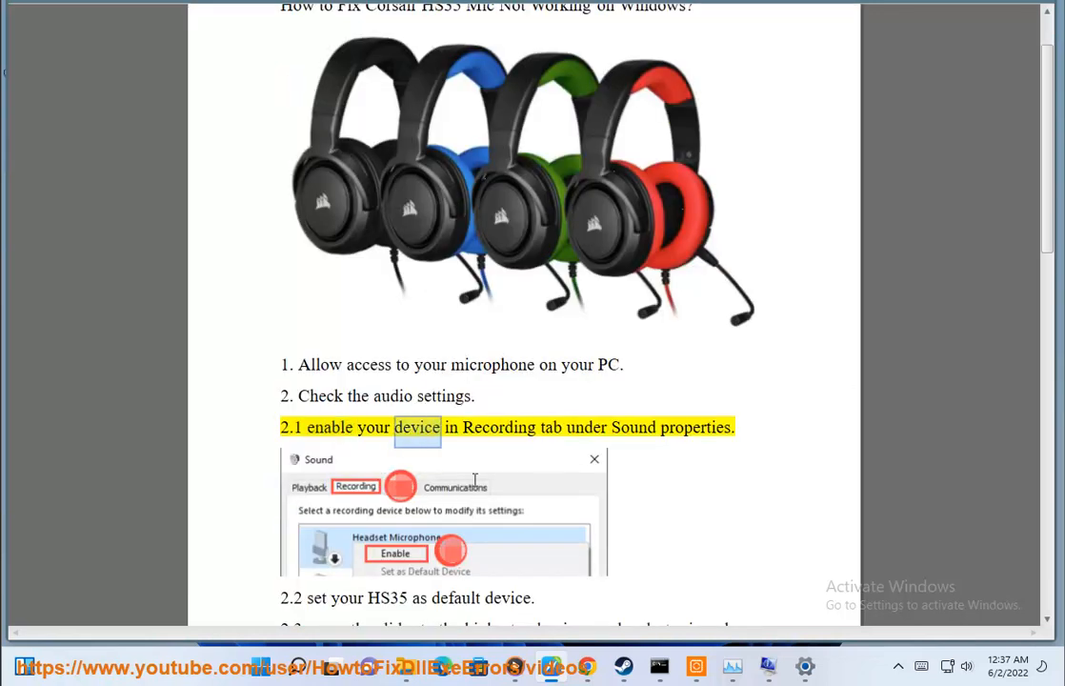
double_click(695, 426)
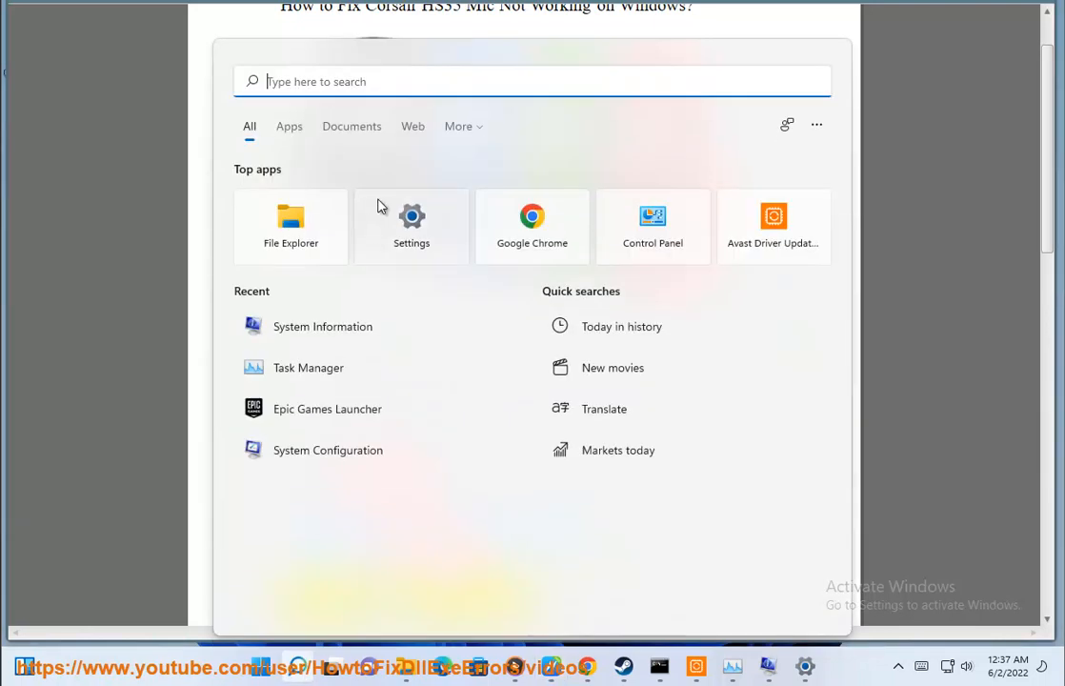
click(653, 226)
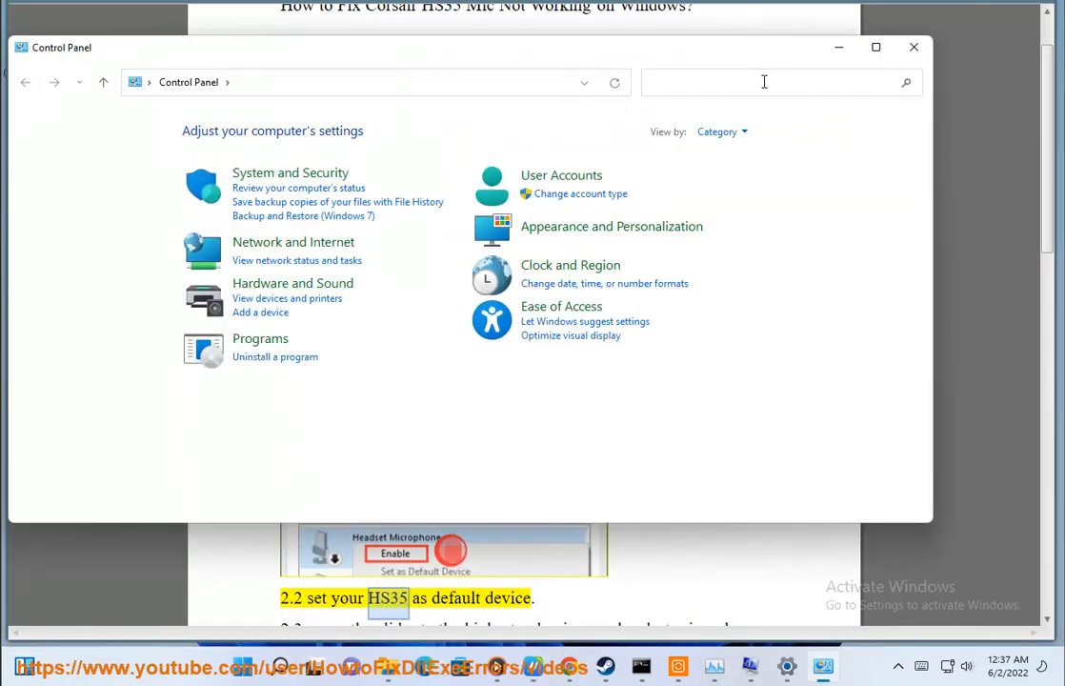
text(SOUND)
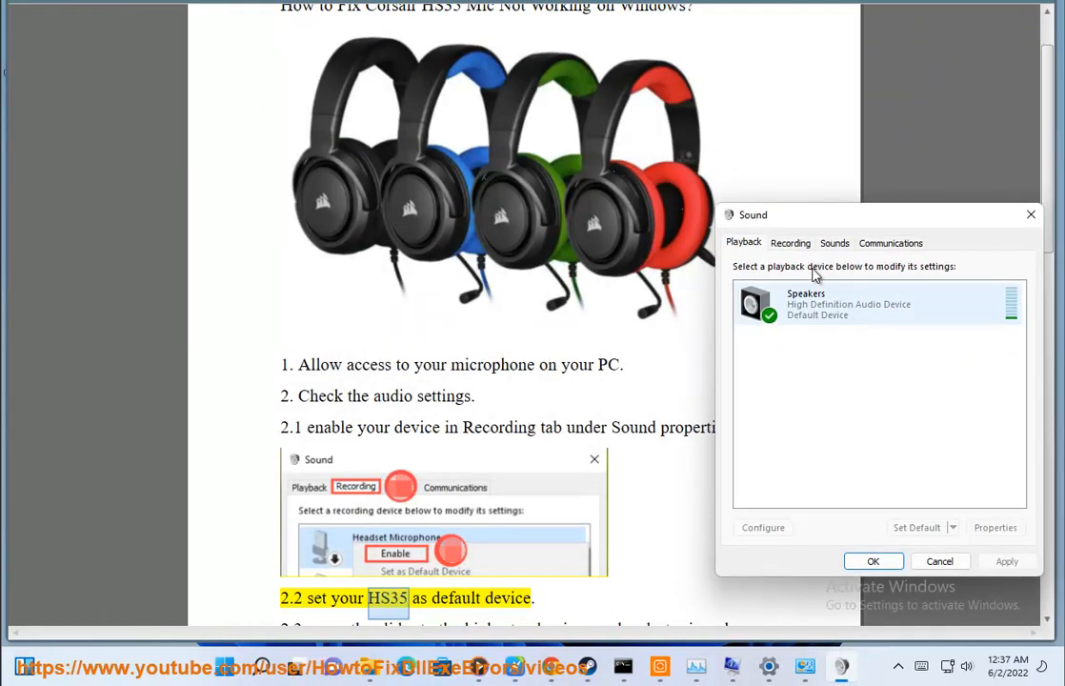
click(790, 243)
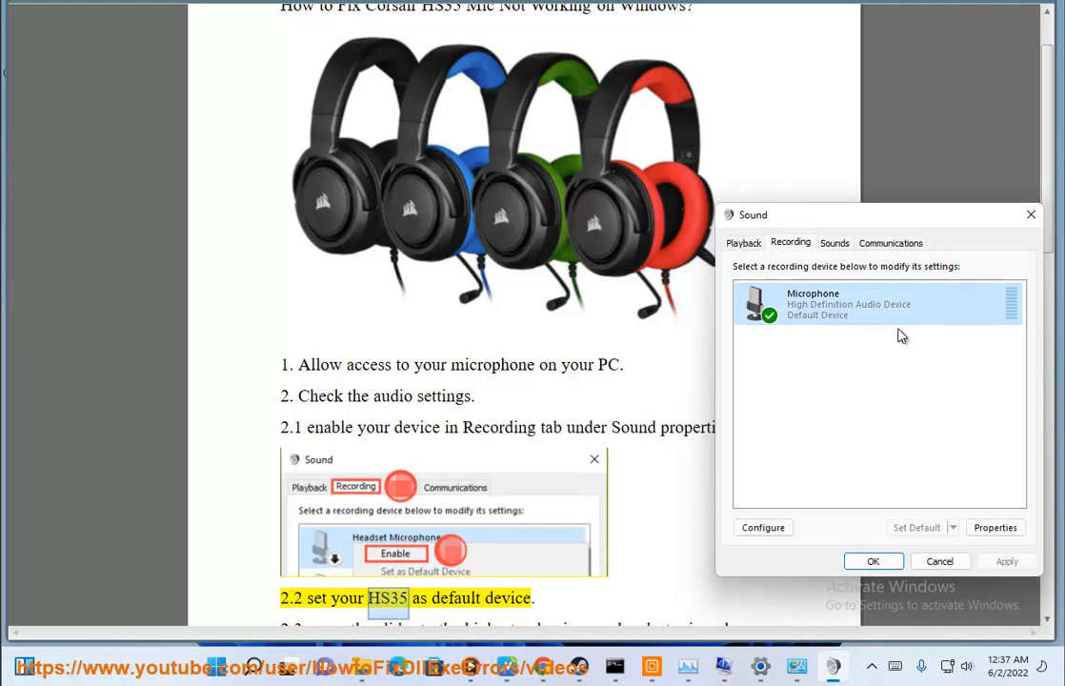
right_click(876, 303)
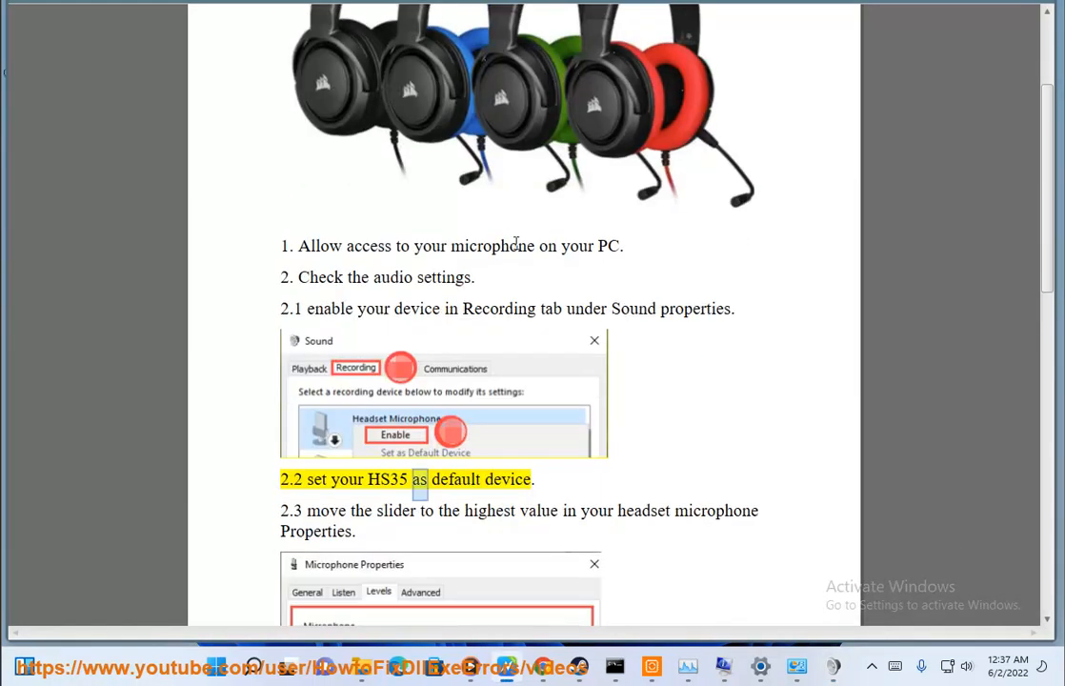
Scroll the guide to step 2.3, then view the Microphone's properties tabs and close them.
scroll(down, 3)
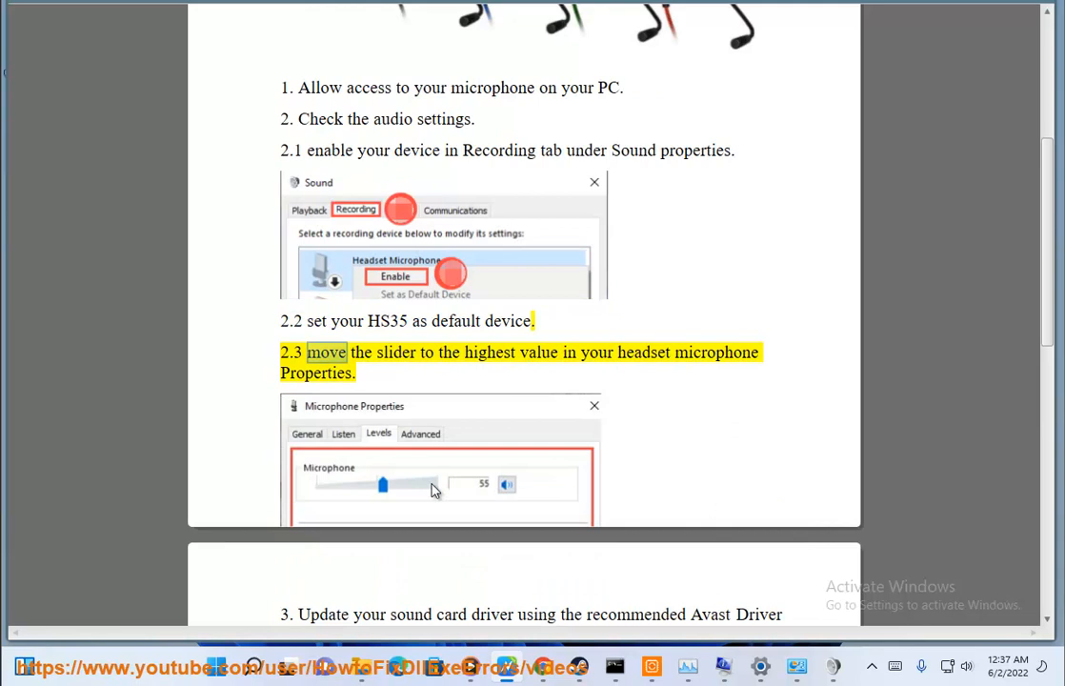
double_click(716, 352)
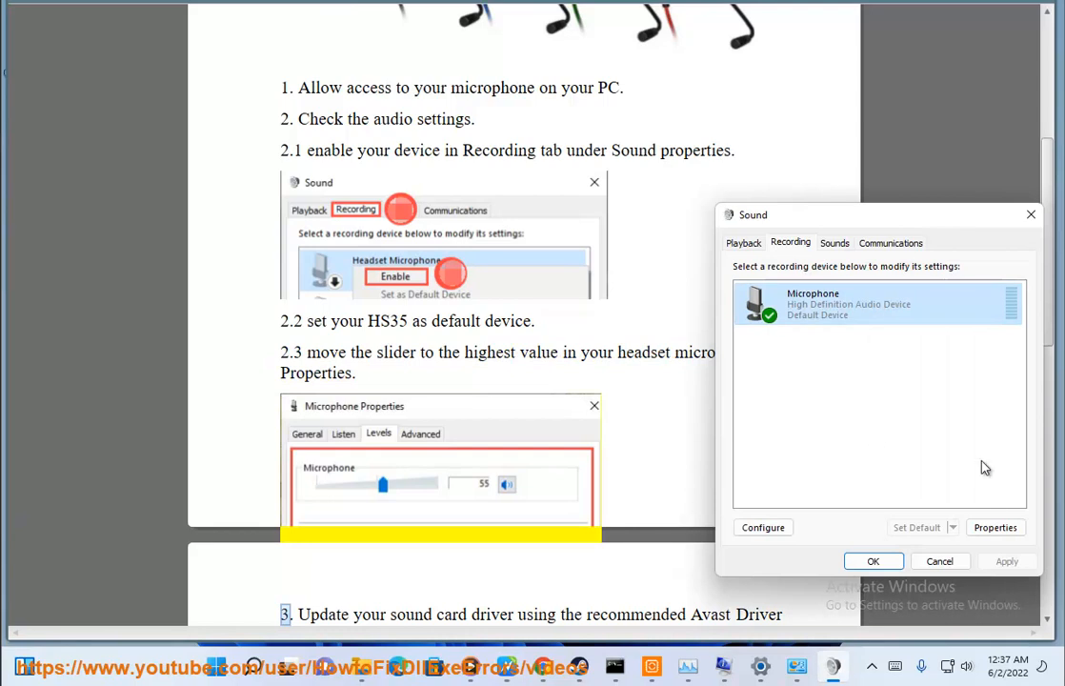
click(995, 527)
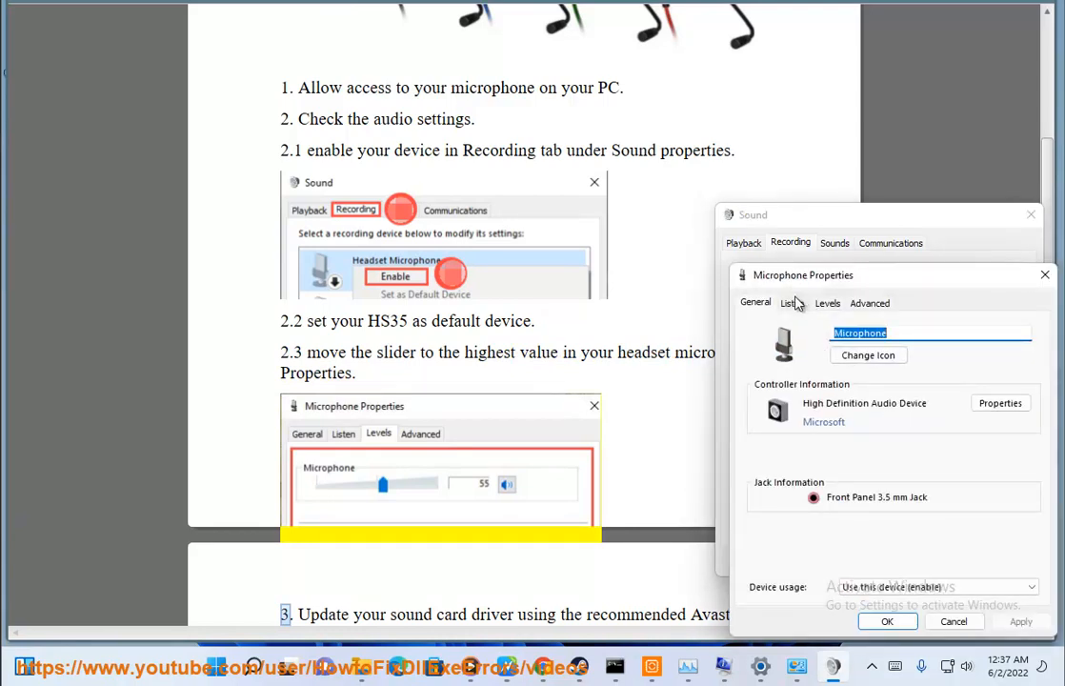
click(827, 303)
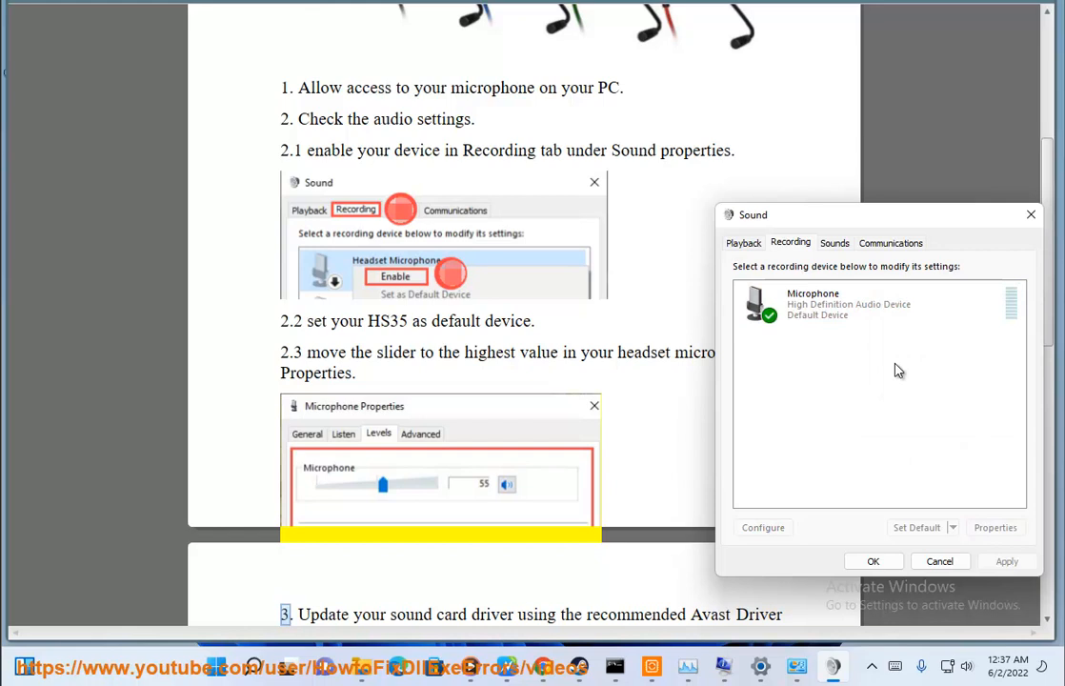
click(995, 527)
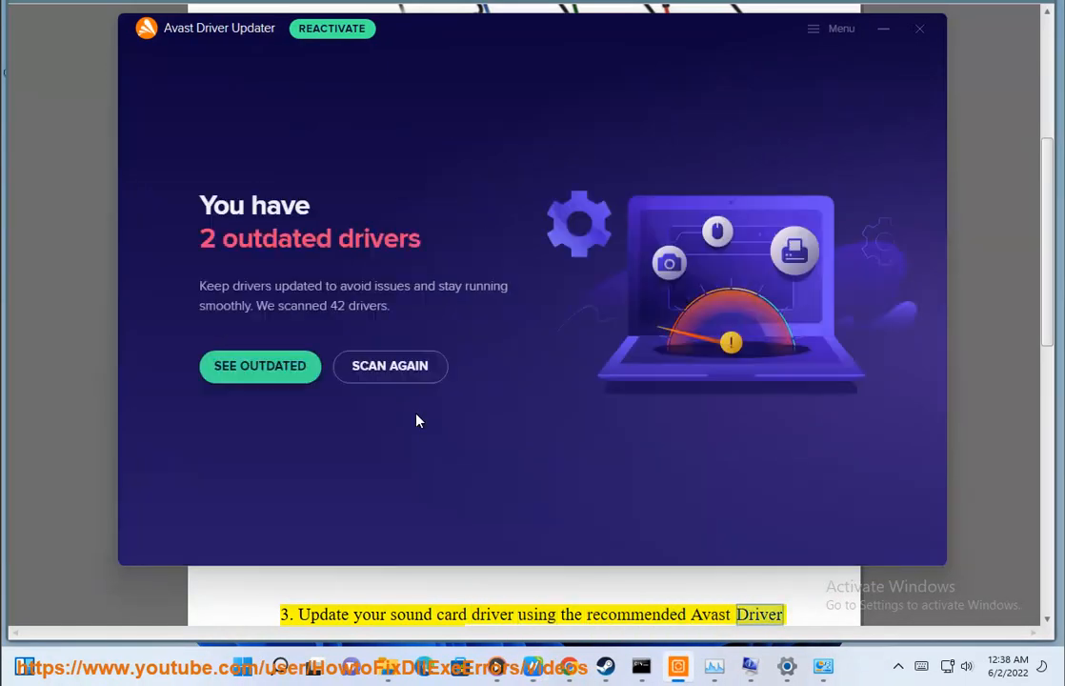
Rescan drivers in Avast Driver Updater and minimize its window.
click(390, 366)
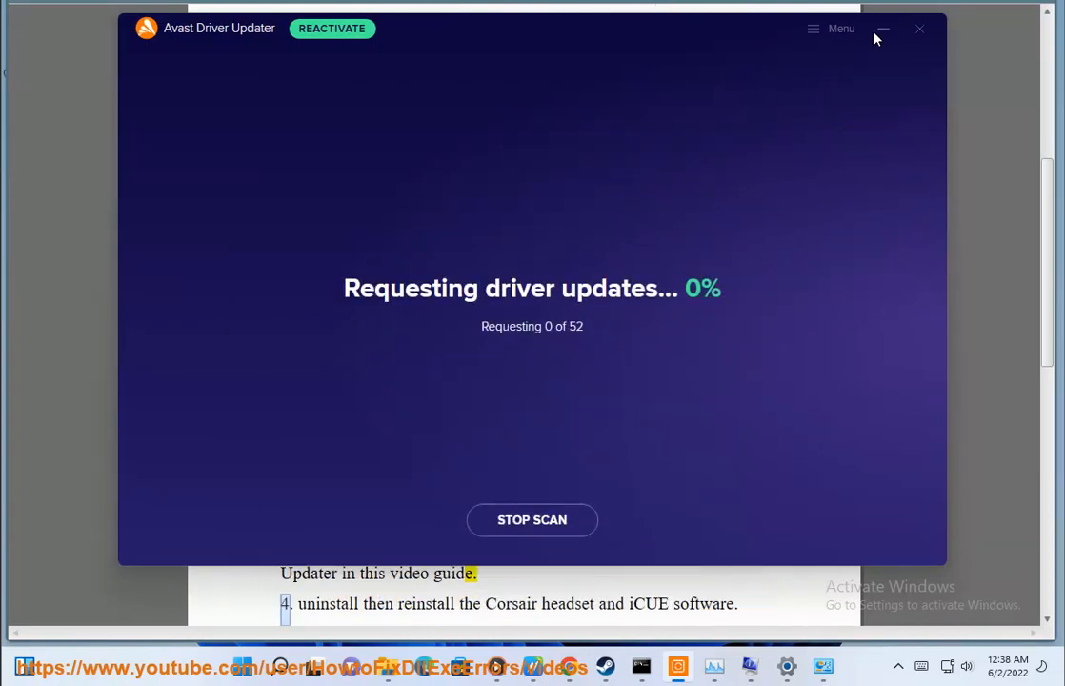
click(880, 28)
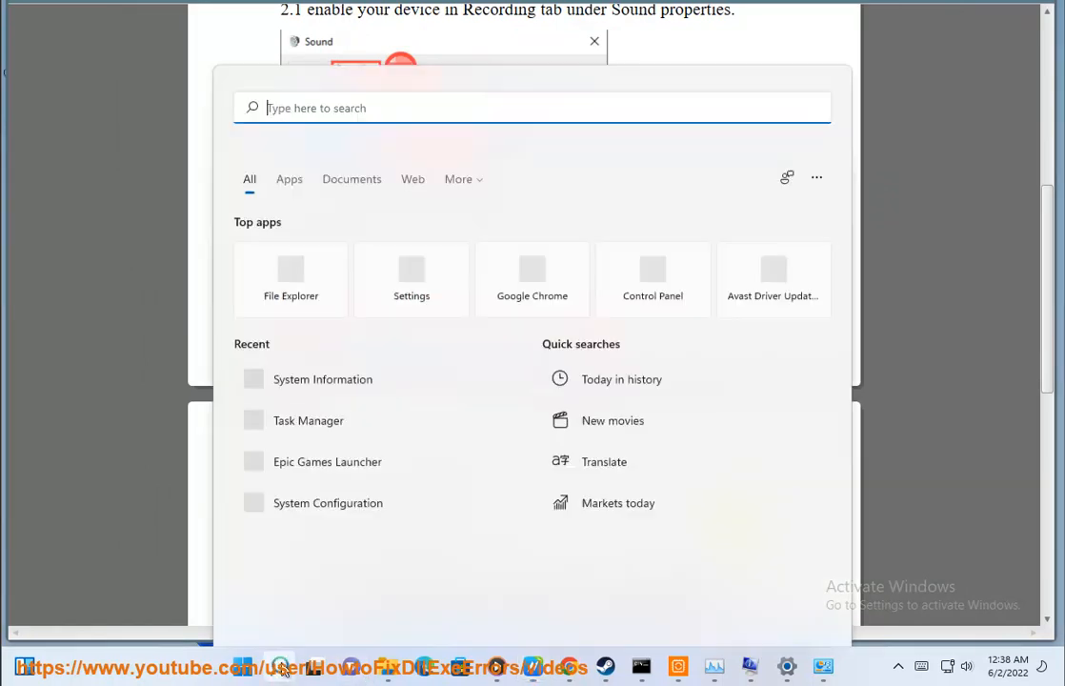
Navigate Control Panel to Programs > Uninstall a program.
click(652, 276)
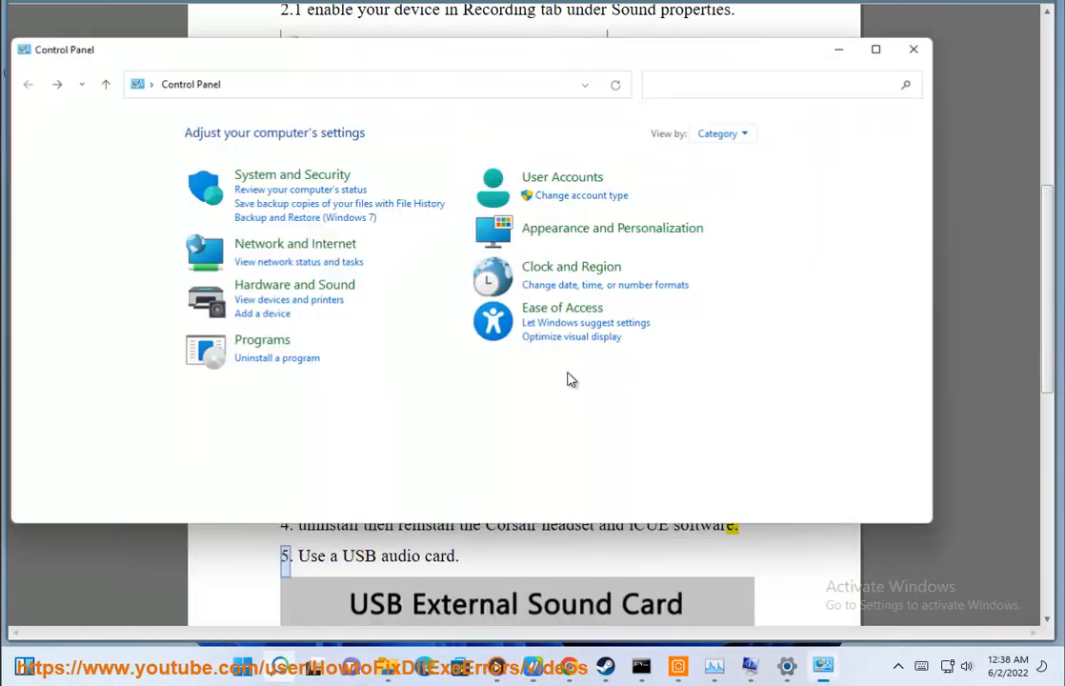
click(262, 341)
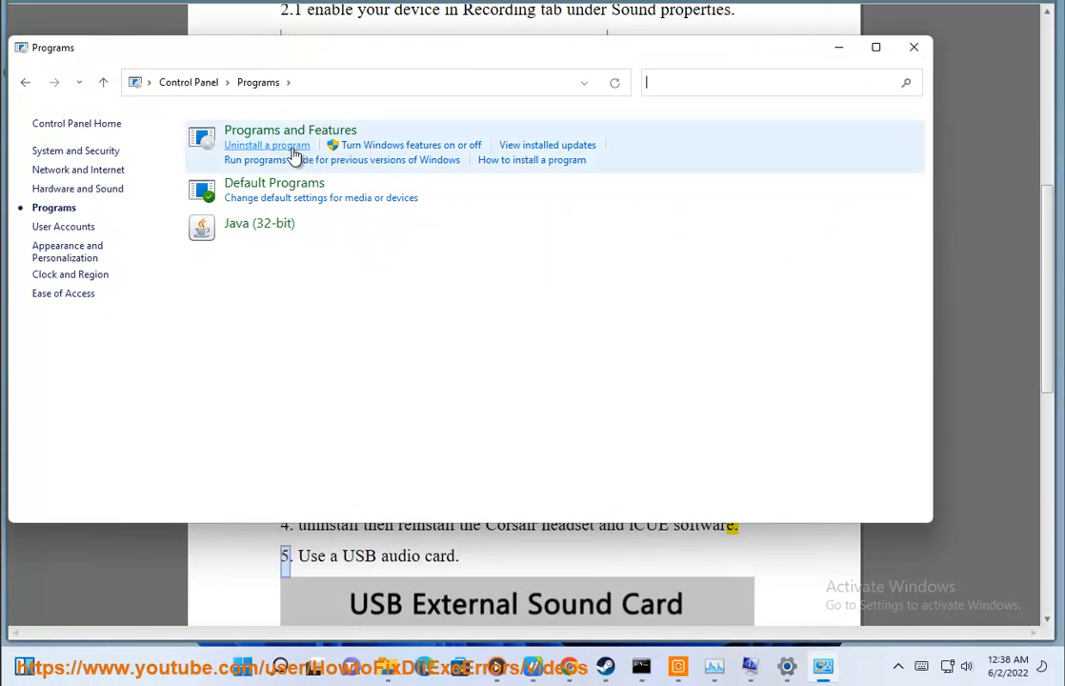
click(266, 145)
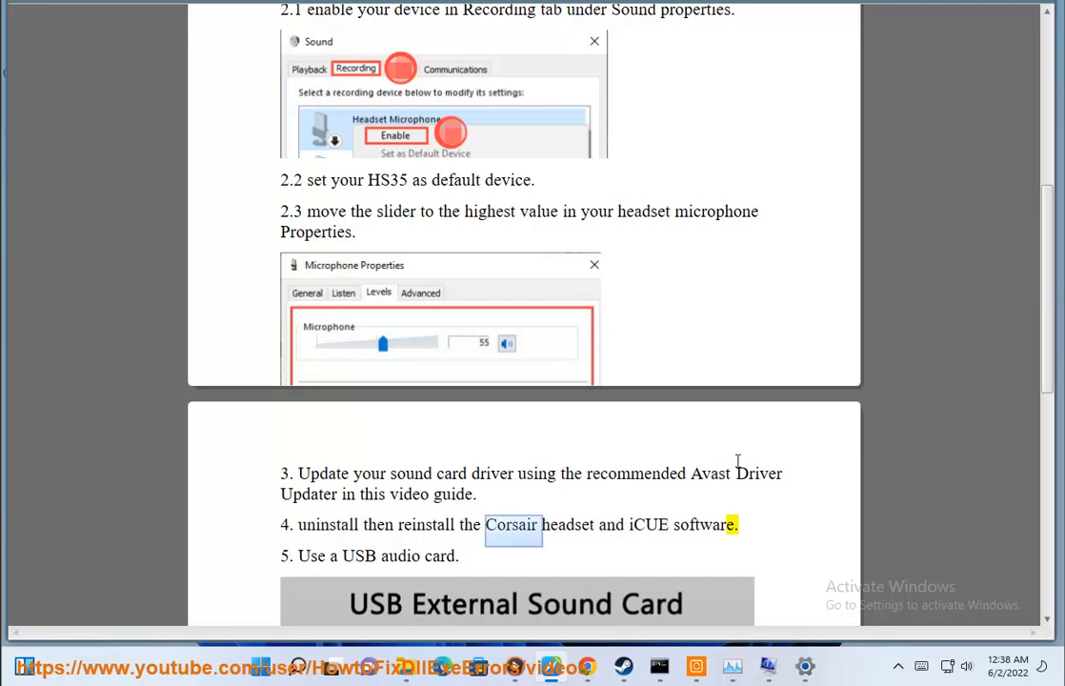
Scroll the guide to steps 5 and 6 and select the word 'service'.
scroll(down, 3)
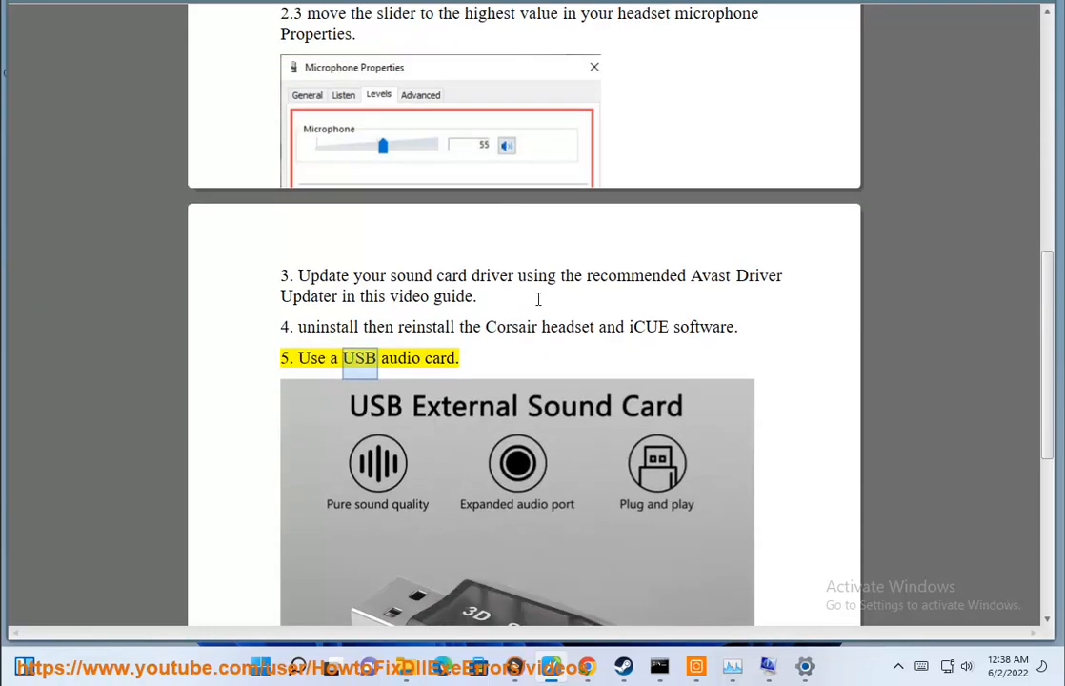
scroll(down, 3)
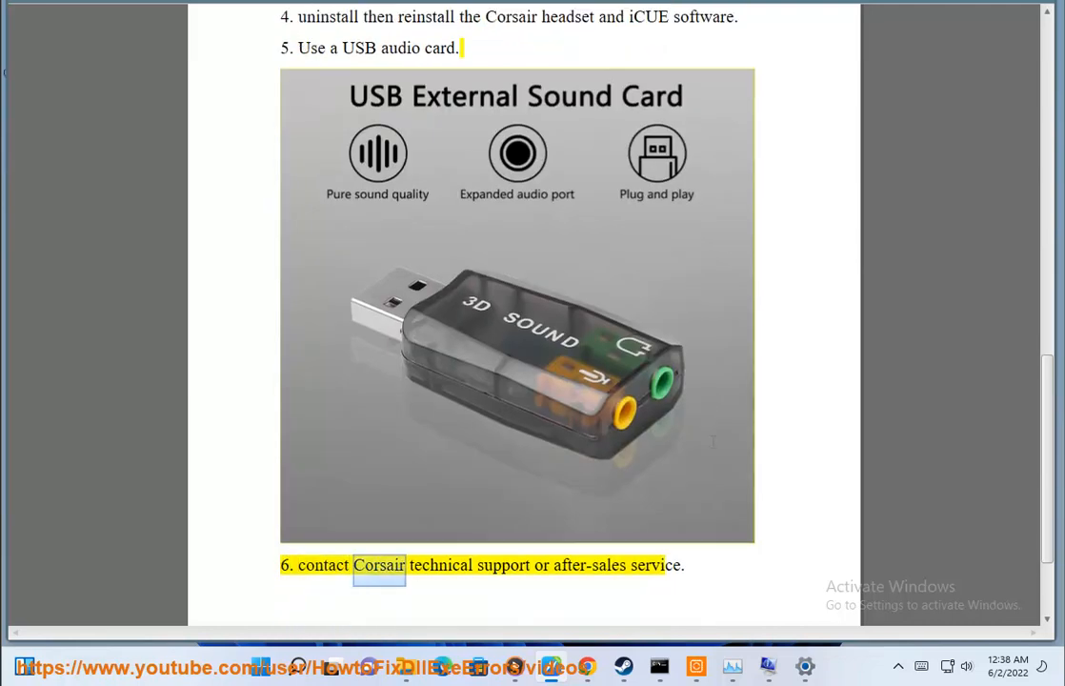
double_click(655, 565)
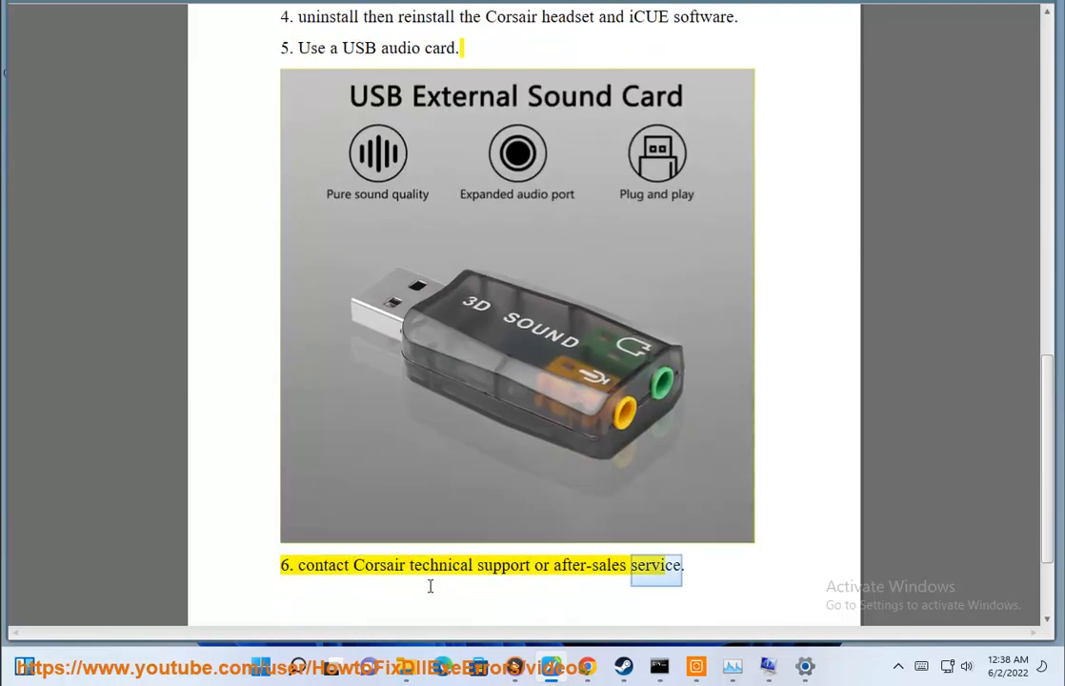